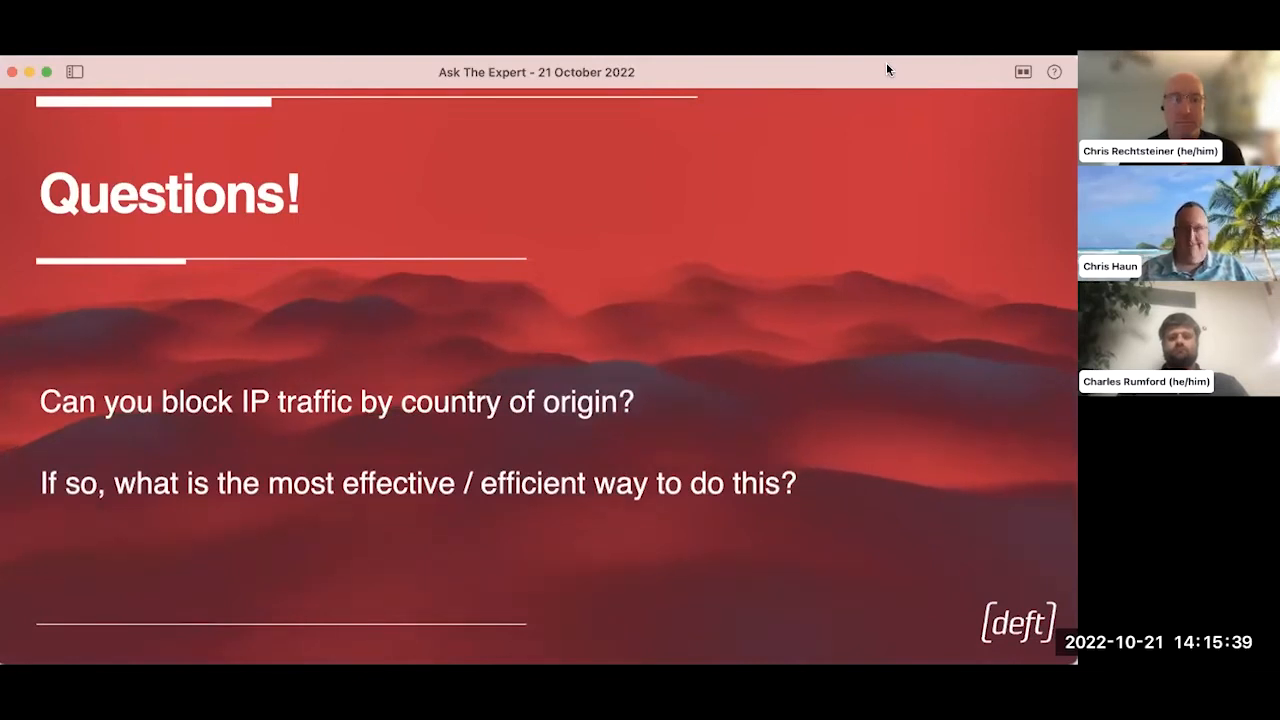
mouse_move(913, 63)
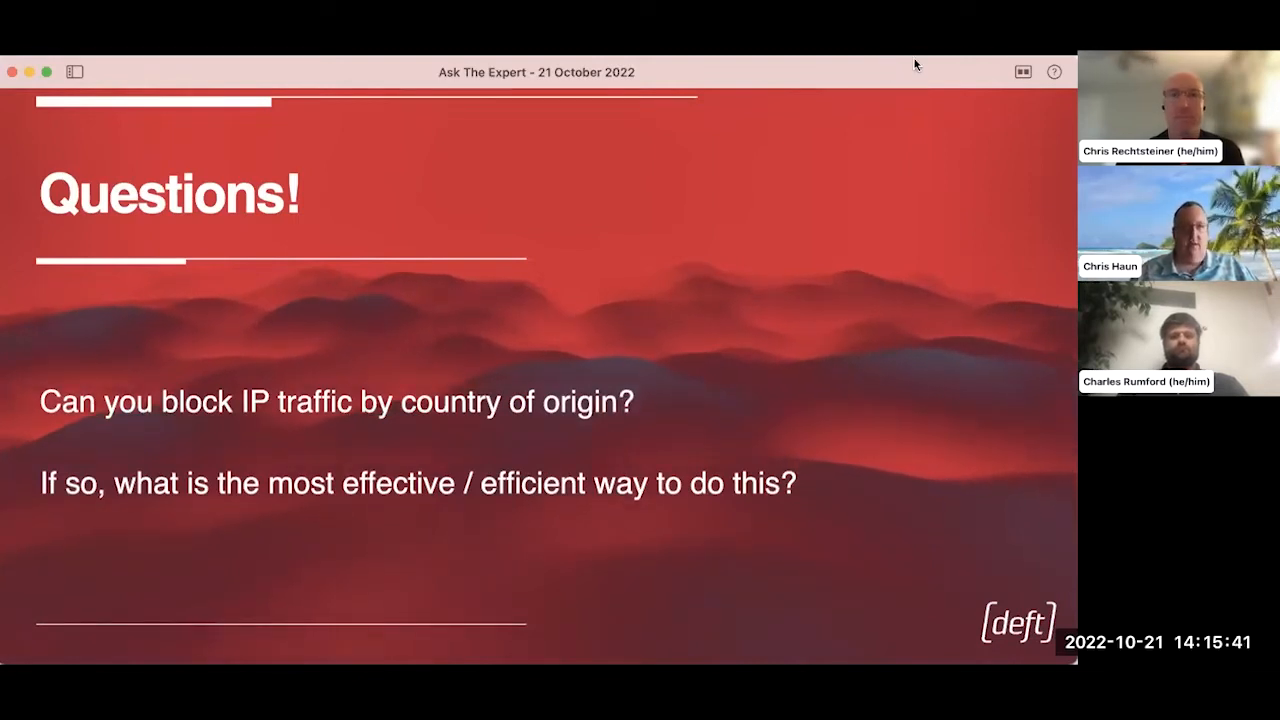